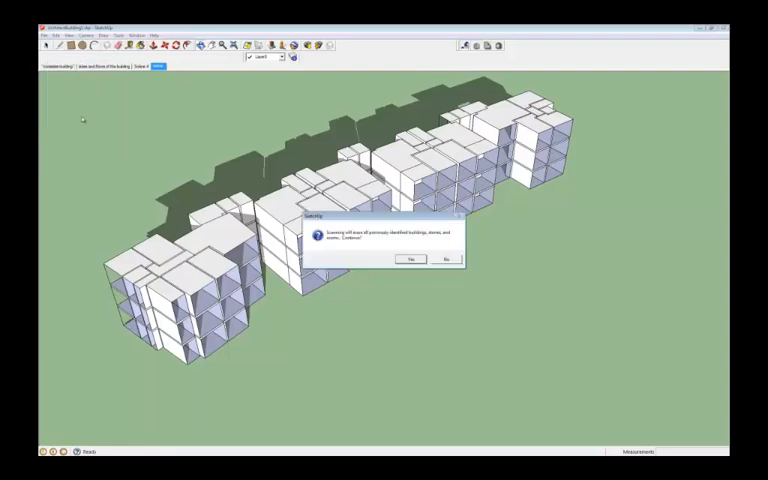
Confirm sending the stacked building's rooms from SketchUp to Affinity.
click(402, 260)
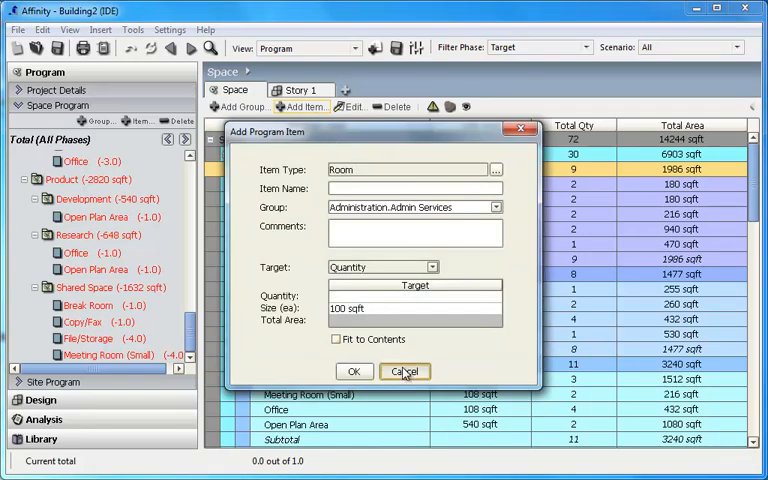
Dismiss the Add Program Item form so Story 1 shows as a space plan diagram.
click(404, 372)
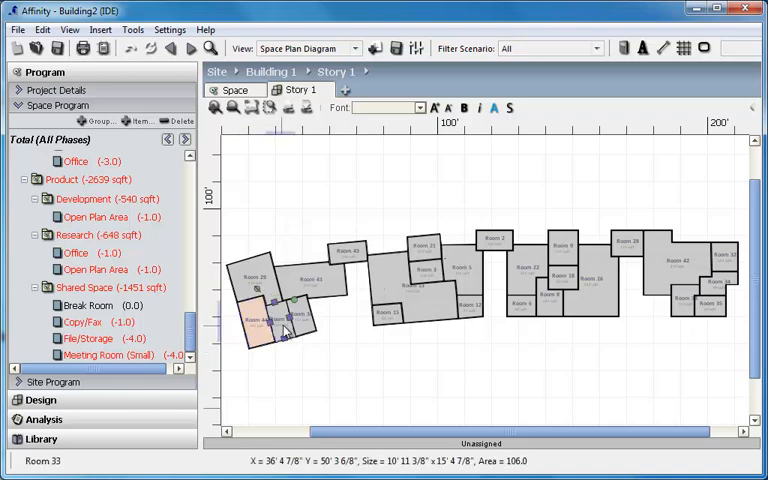
Assign the selected Story 1 rooms to Shared Space and confirm the item type change.
click(100, 356)
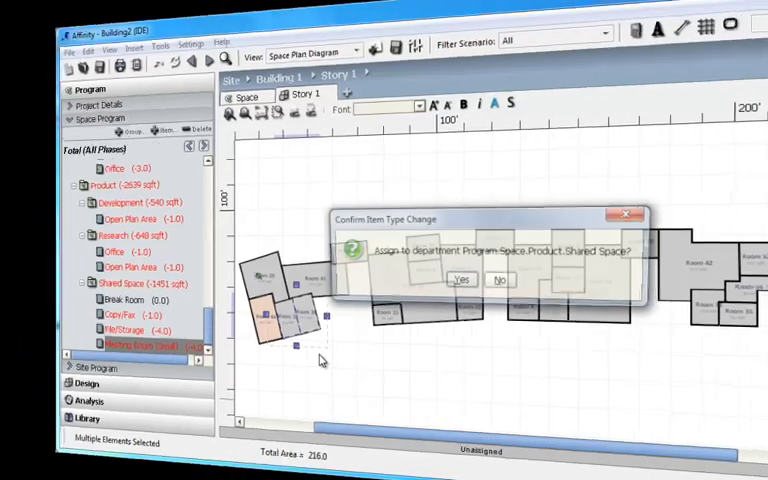
click(460, 280)
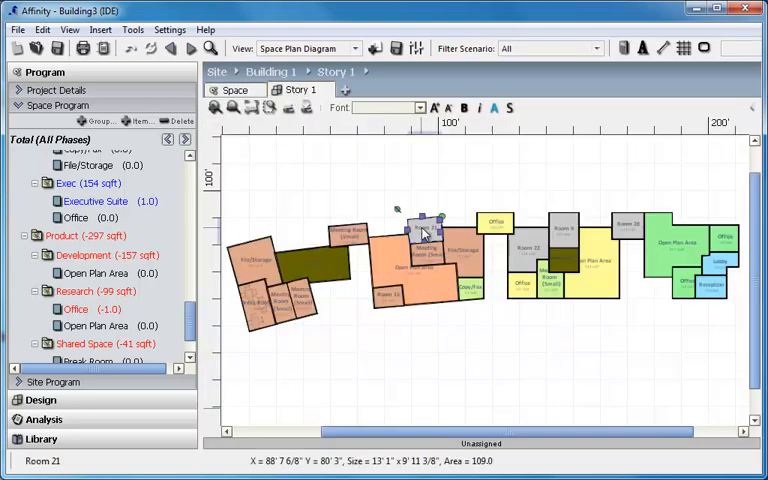
Assign the room to Research, confirm, and view the Program-Actual area comparison.
click(76, 308)
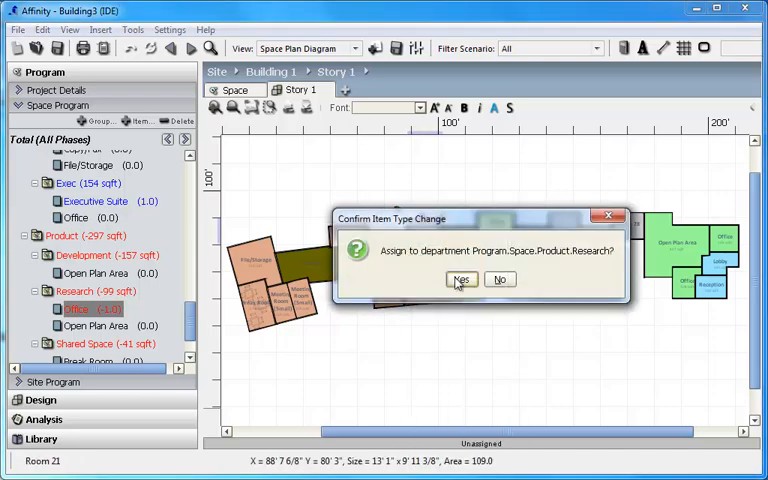
click(460, 280)
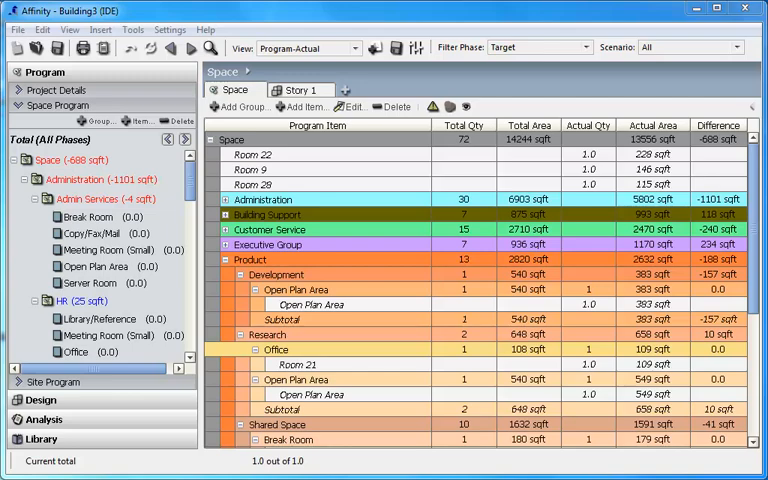
click(162, 56)
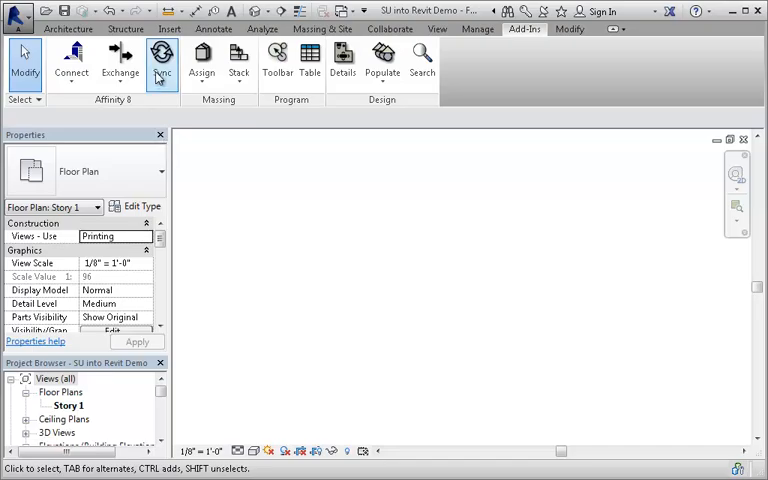
Sync the Affinity rooms into Revit and review the Program-Actual table before closing it.
click(164, 60)
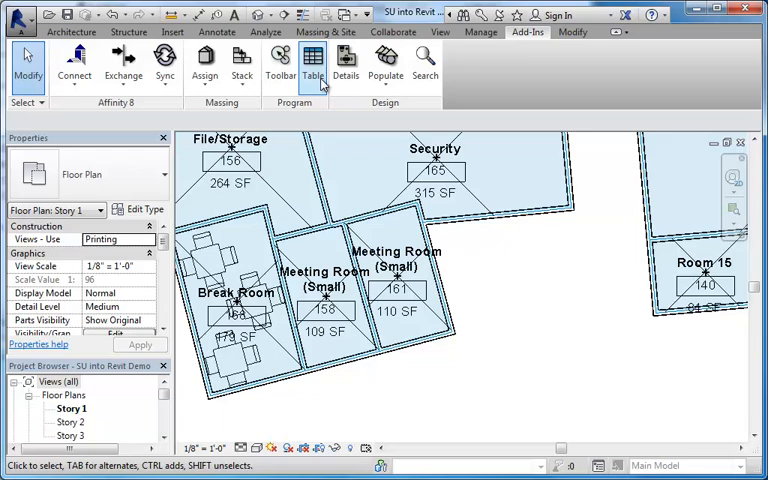
click(314, 68)
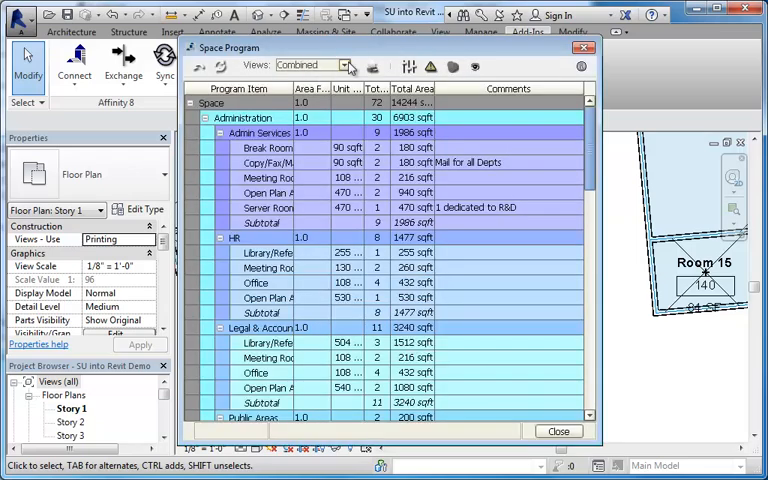
click(340, 64)
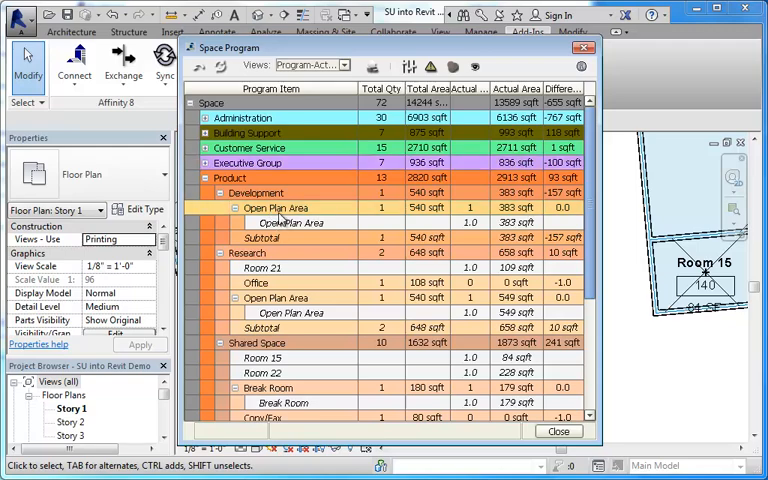
click(256, 284)
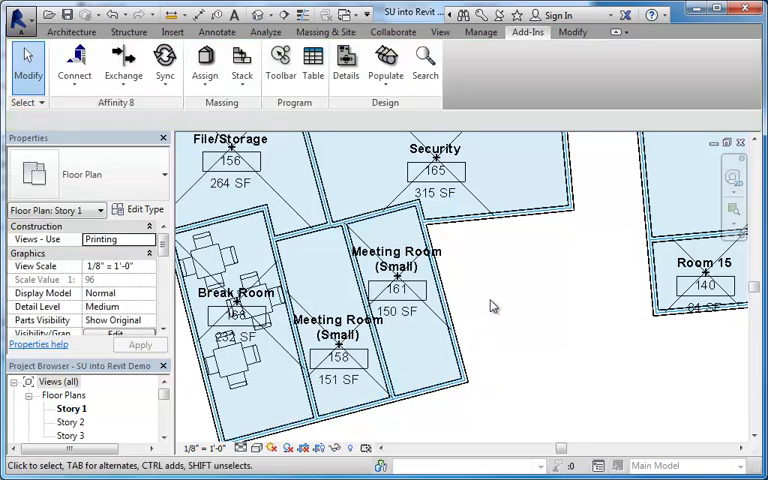
Reopen the space program table and show the Program-Actual area comparison.
click(164, 64)
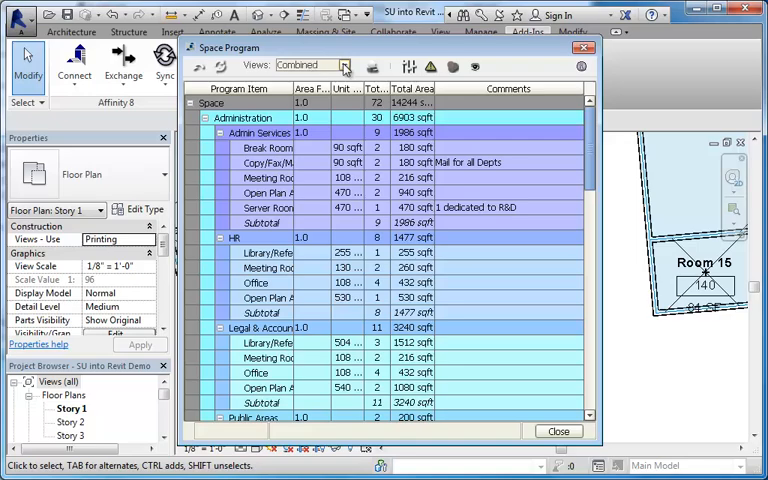
click(340, 64)
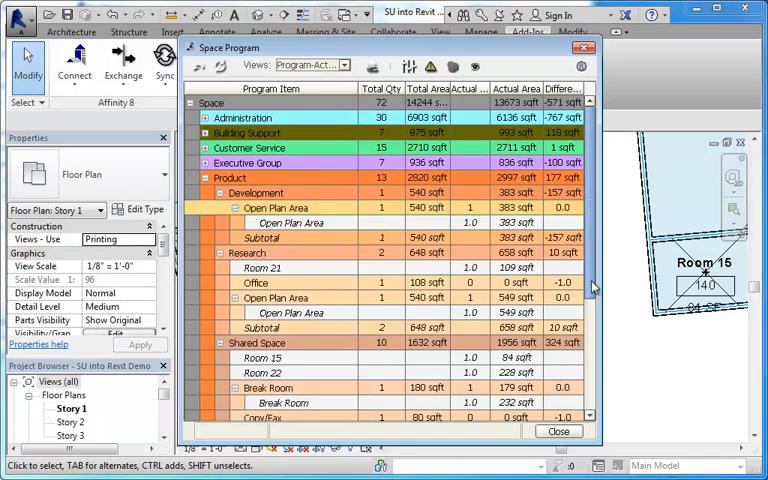